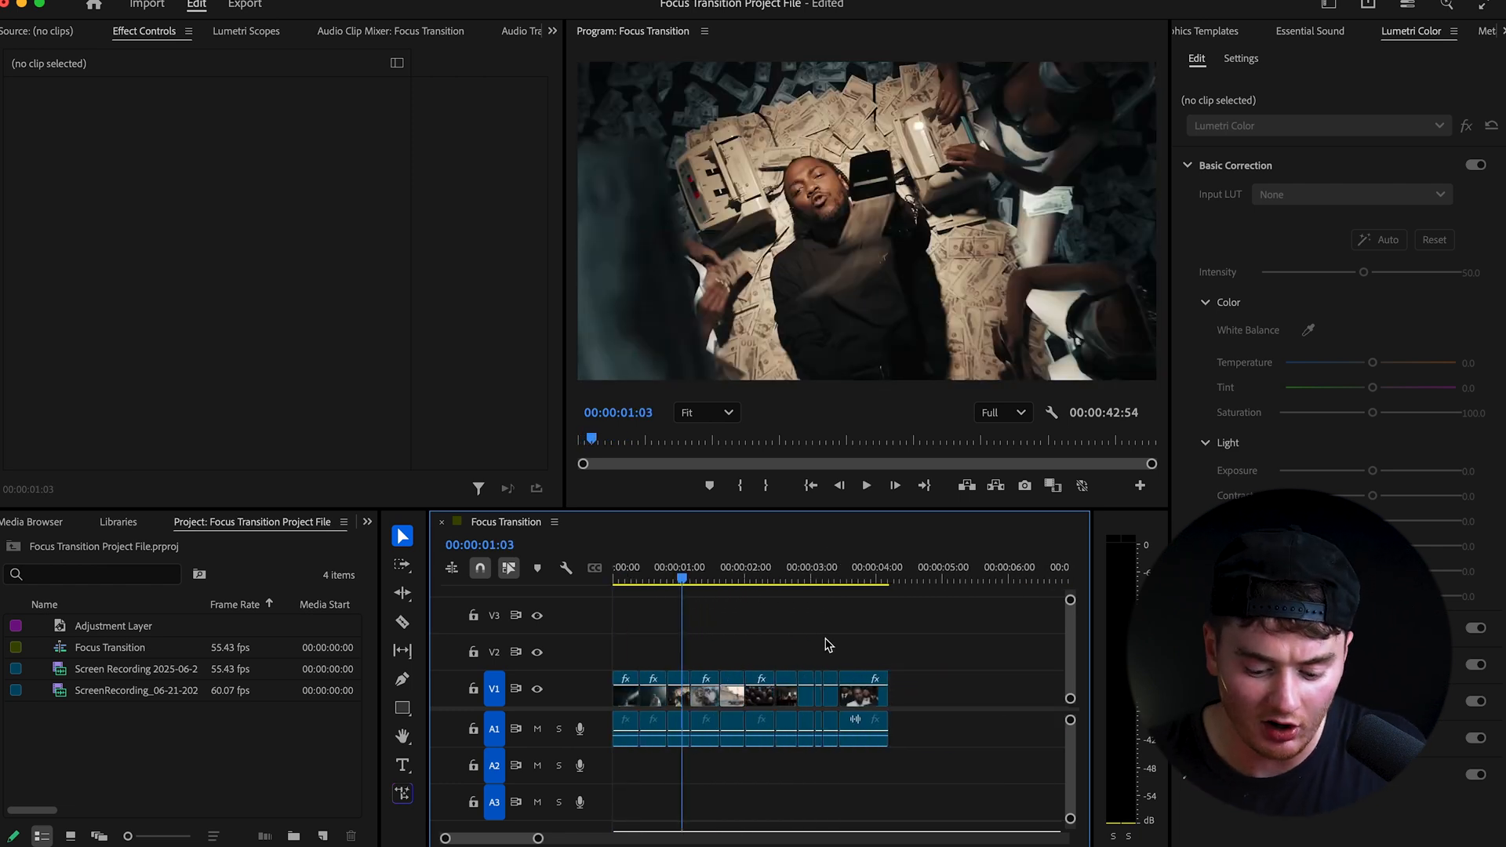
Move the playhead back to the start of the sequence.
left_click(691, 579)
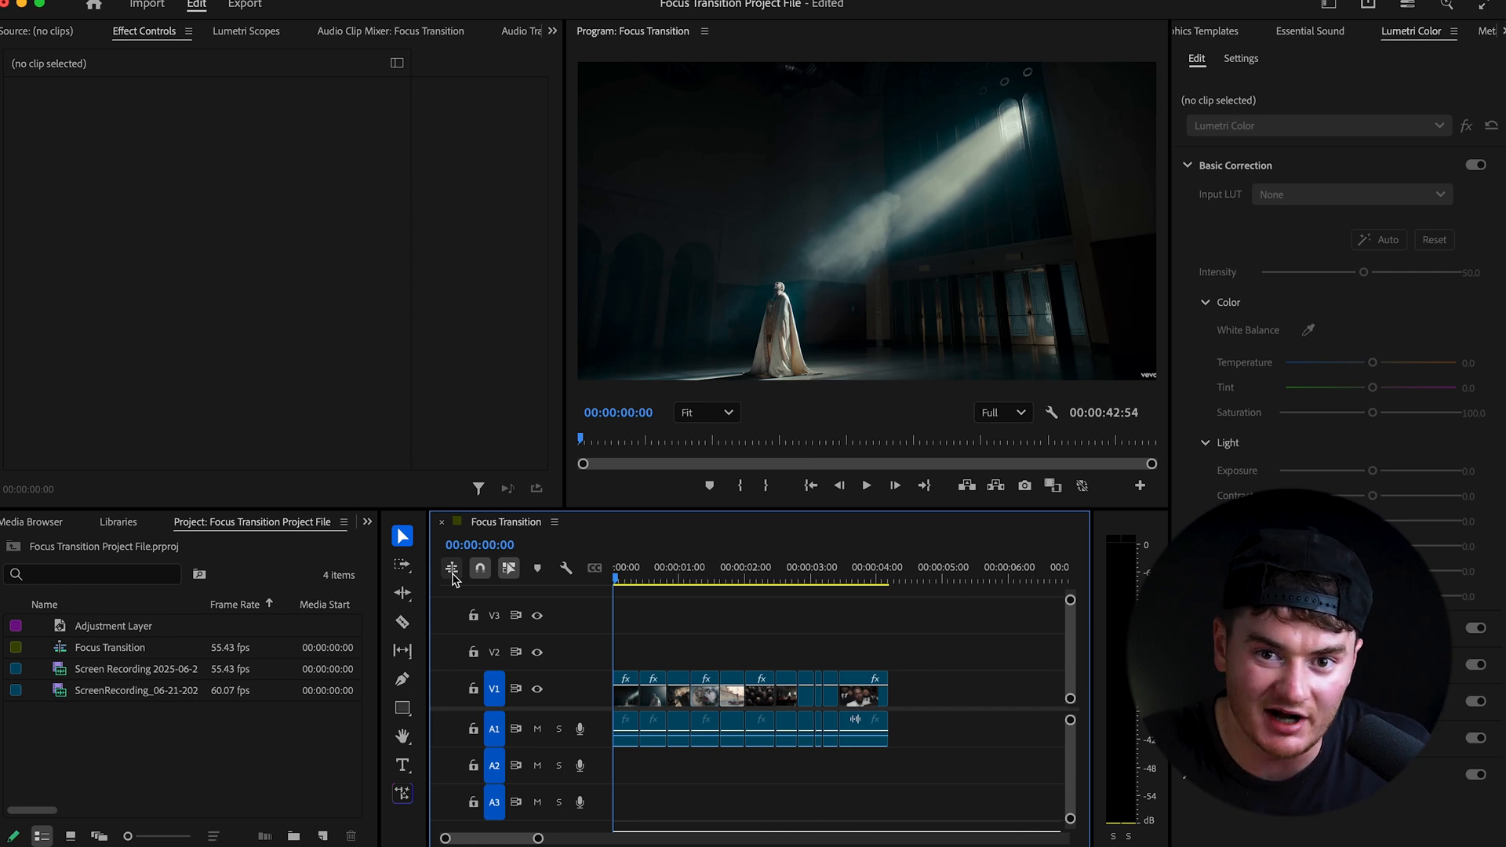
left_click(631, 572)
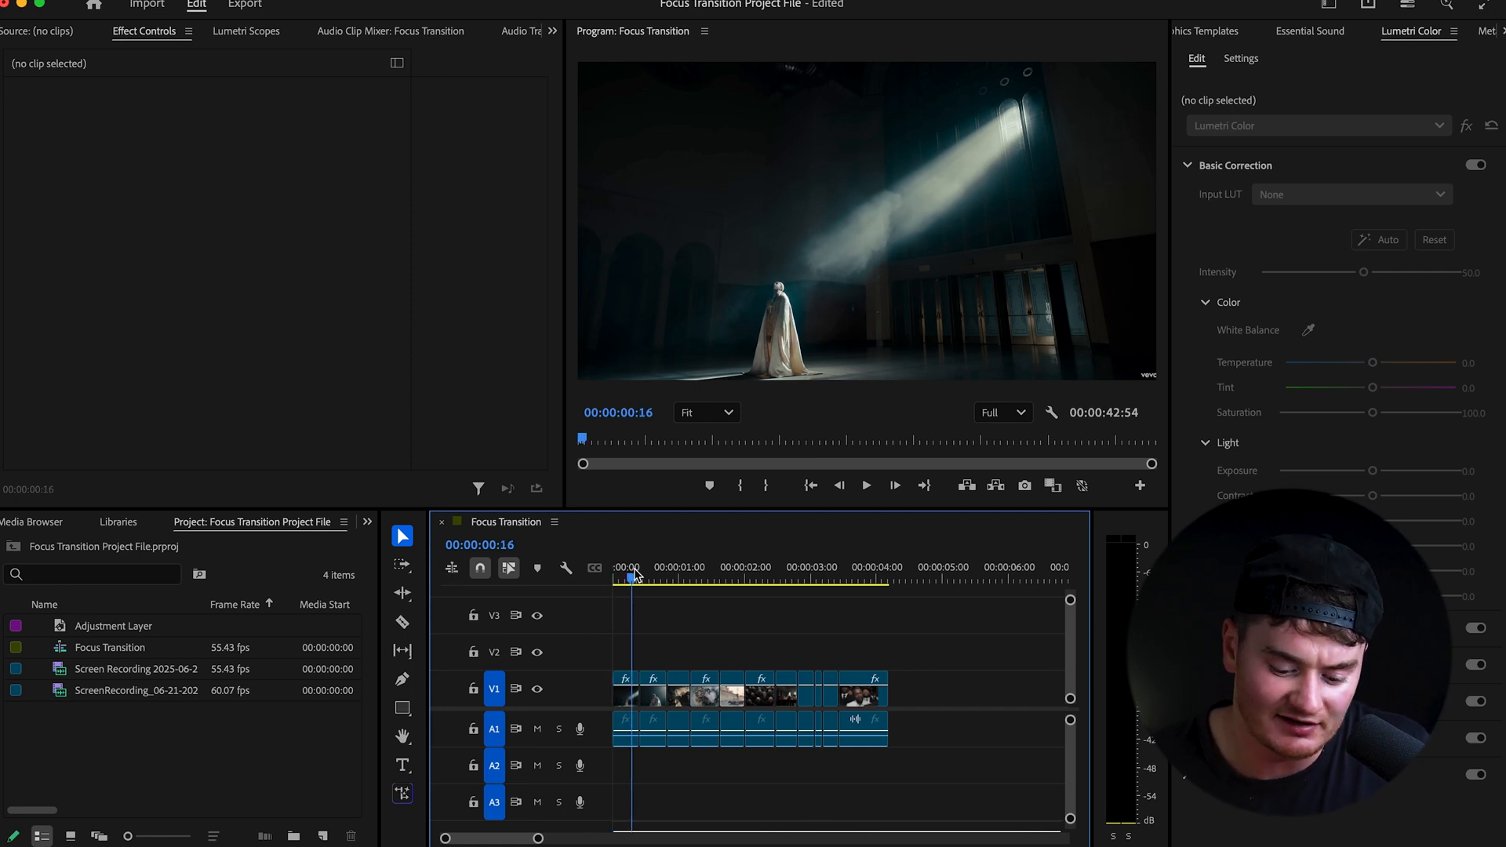
left_click(846, 577)
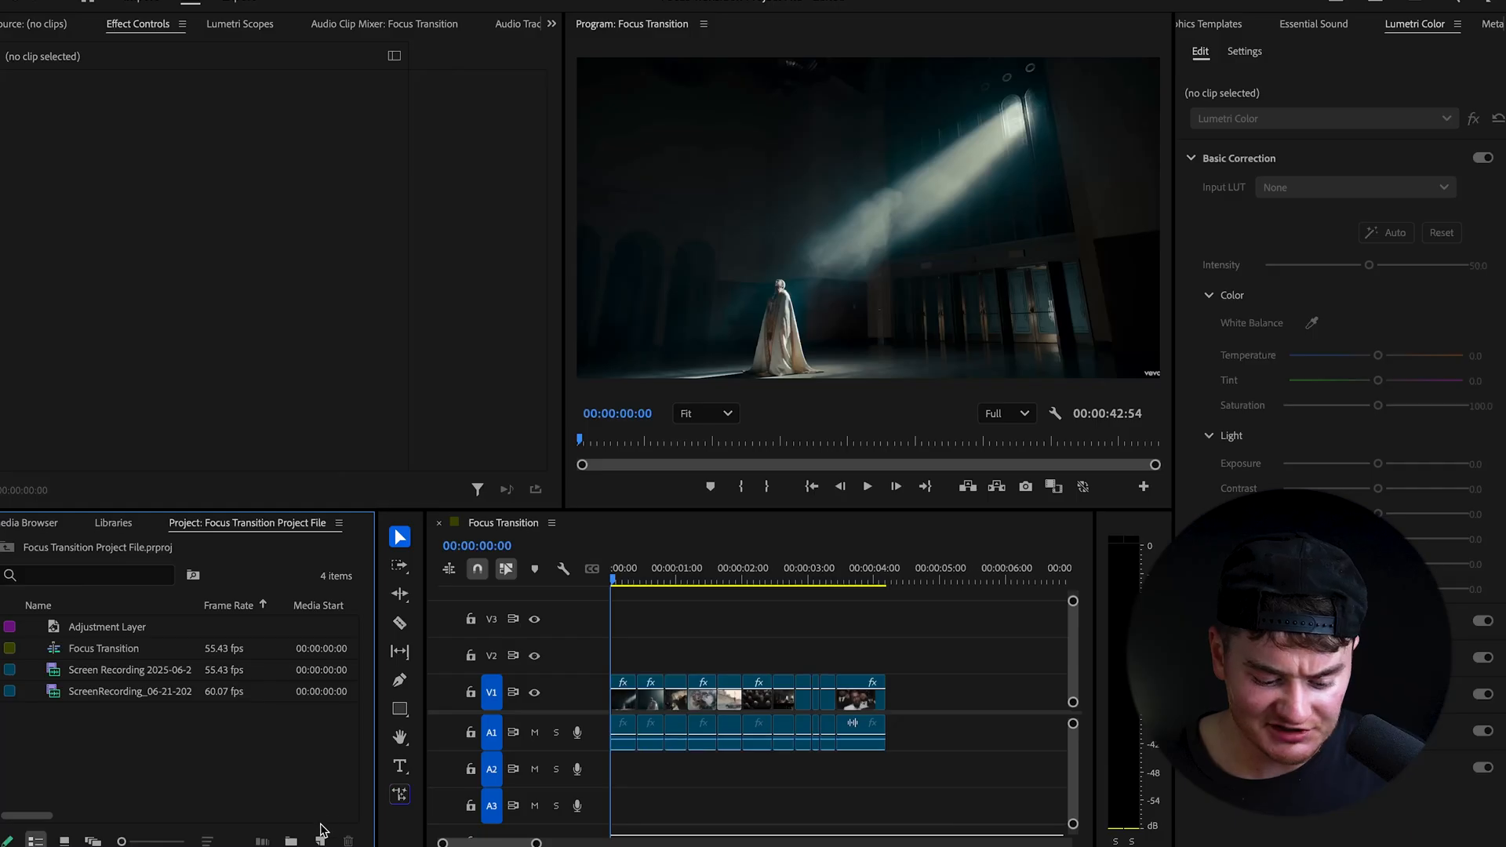
Create a new adjustment layer, accepting its default video settings.
left_click(318, 840)
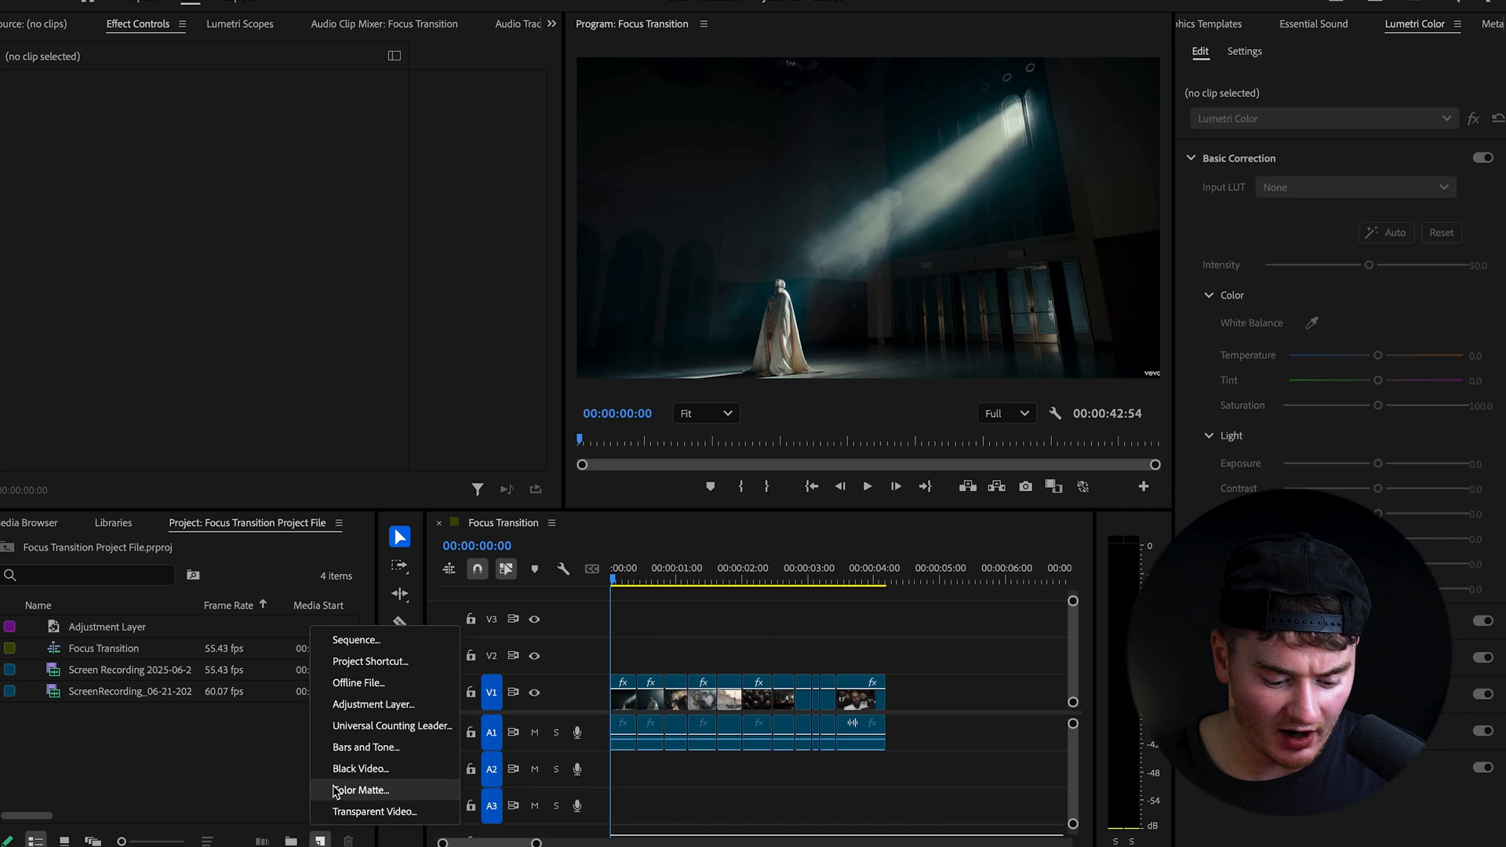
left_click(373, 705)
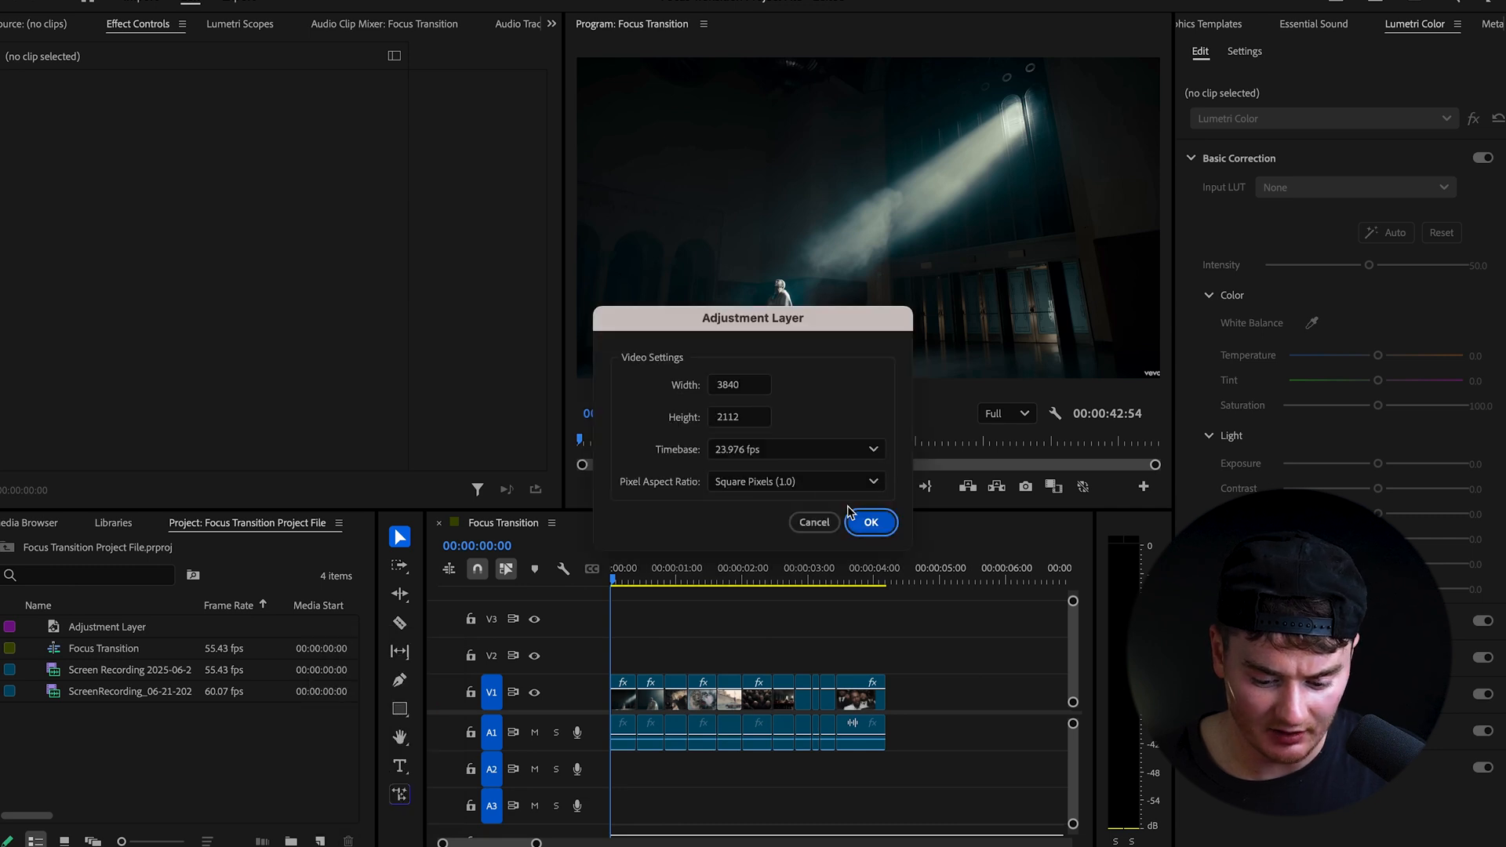
left_click(869, 521)
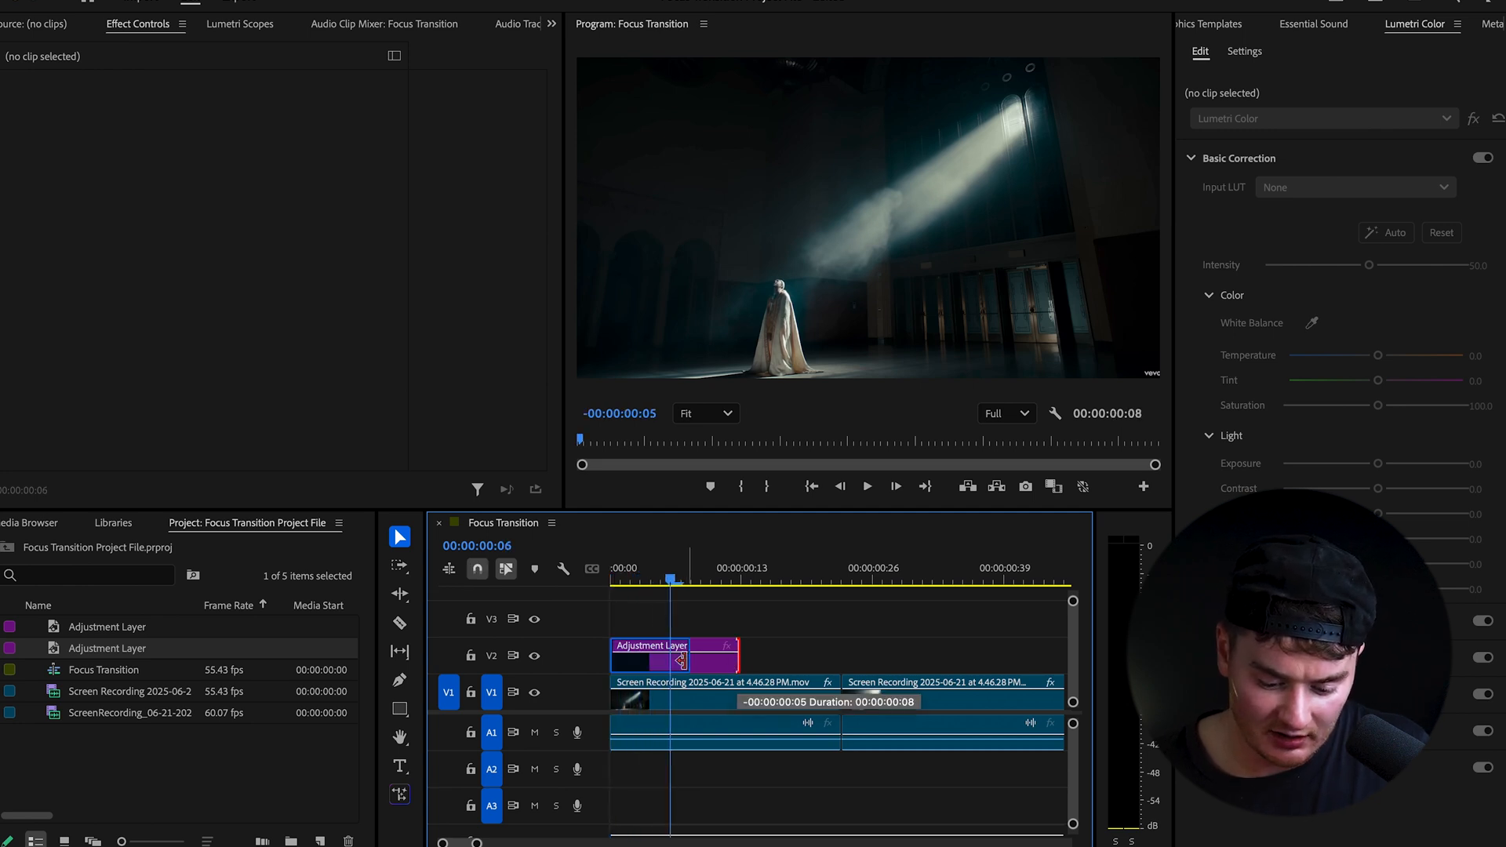
Drag the short V2 adjustment layer so it centres over the 00:00:00:23 edit point.
left_click_drag(673, 658, 810, 658)
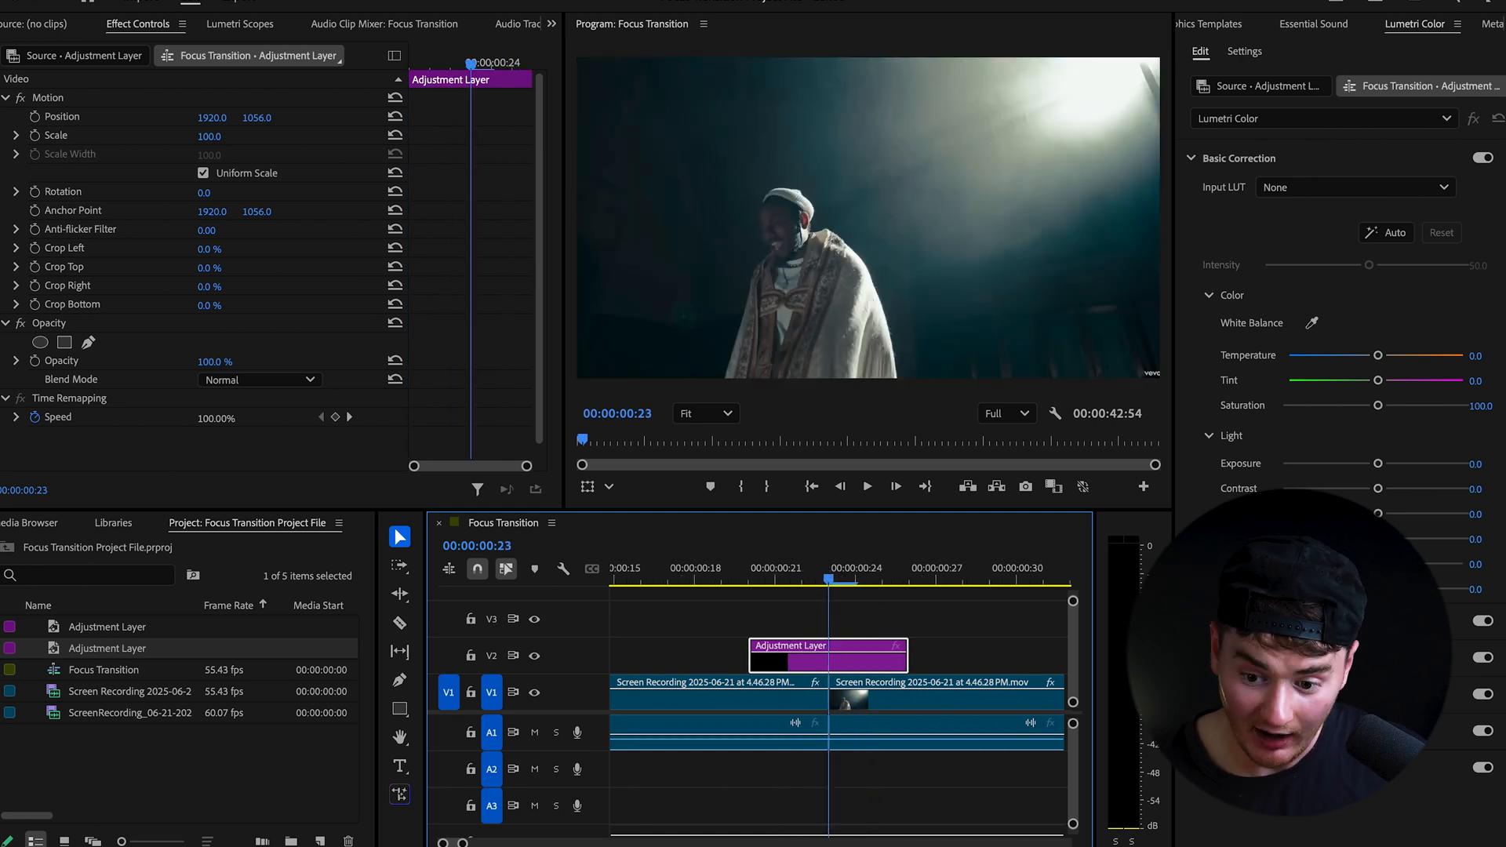
Add Directional Blur with Blur Length 60, then Alt-drag a copy of the layer onto V3.
left_click(1237, 25)
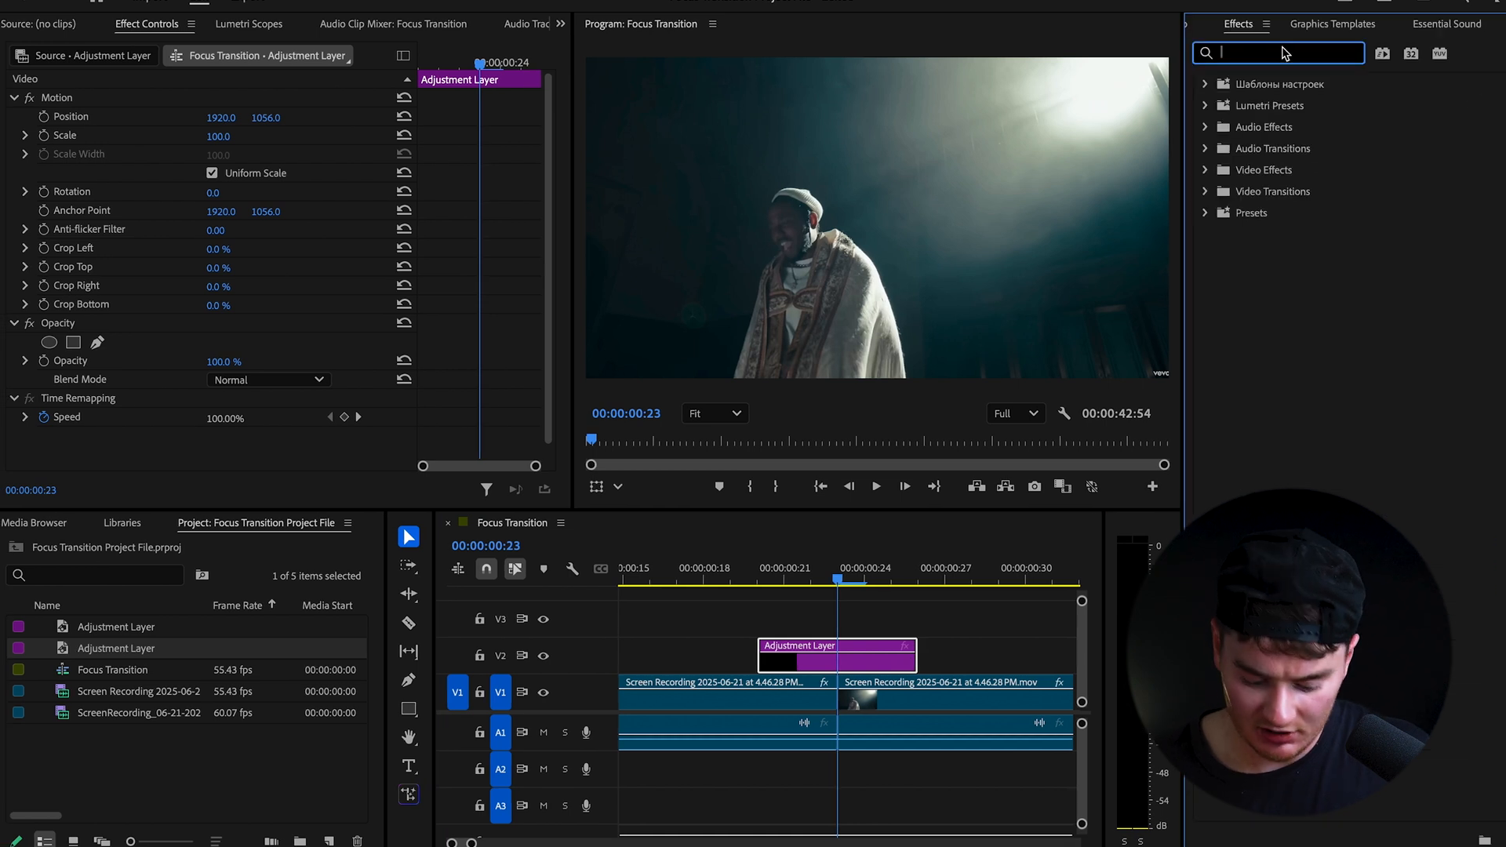
type("Direc")
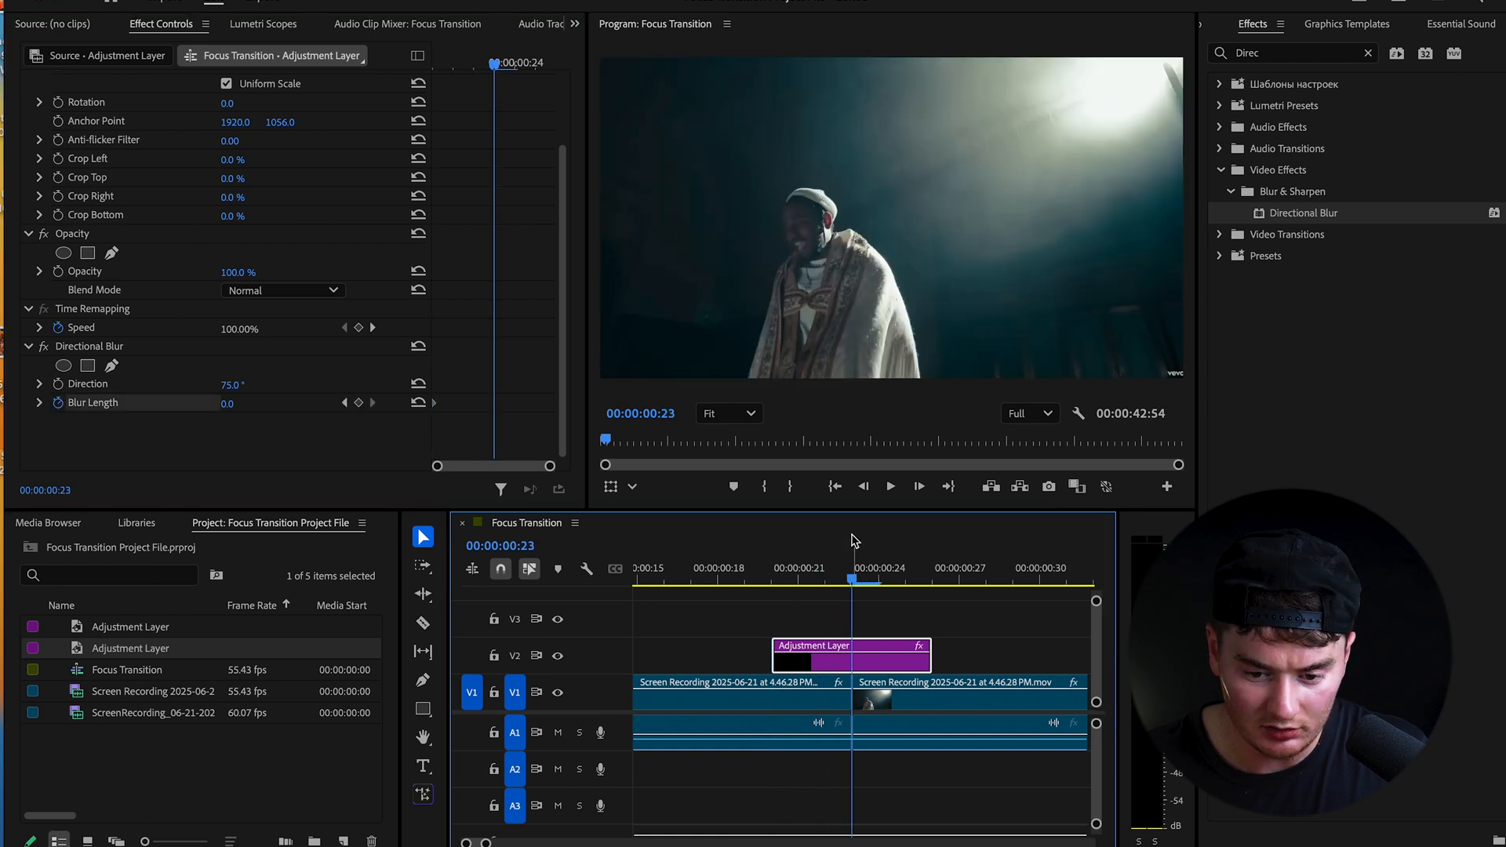
type("60")
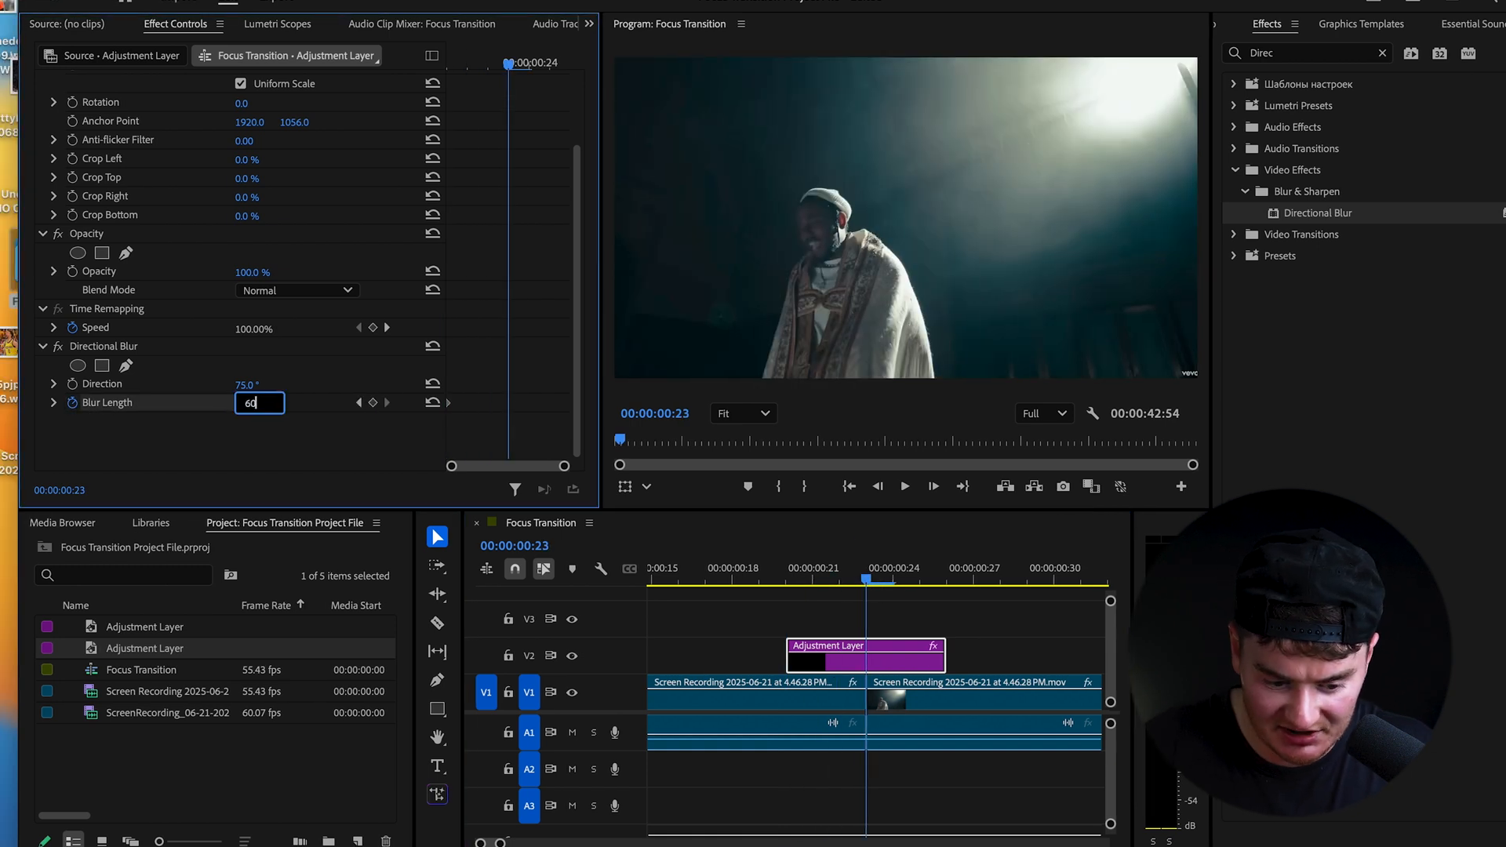
key("Enter")
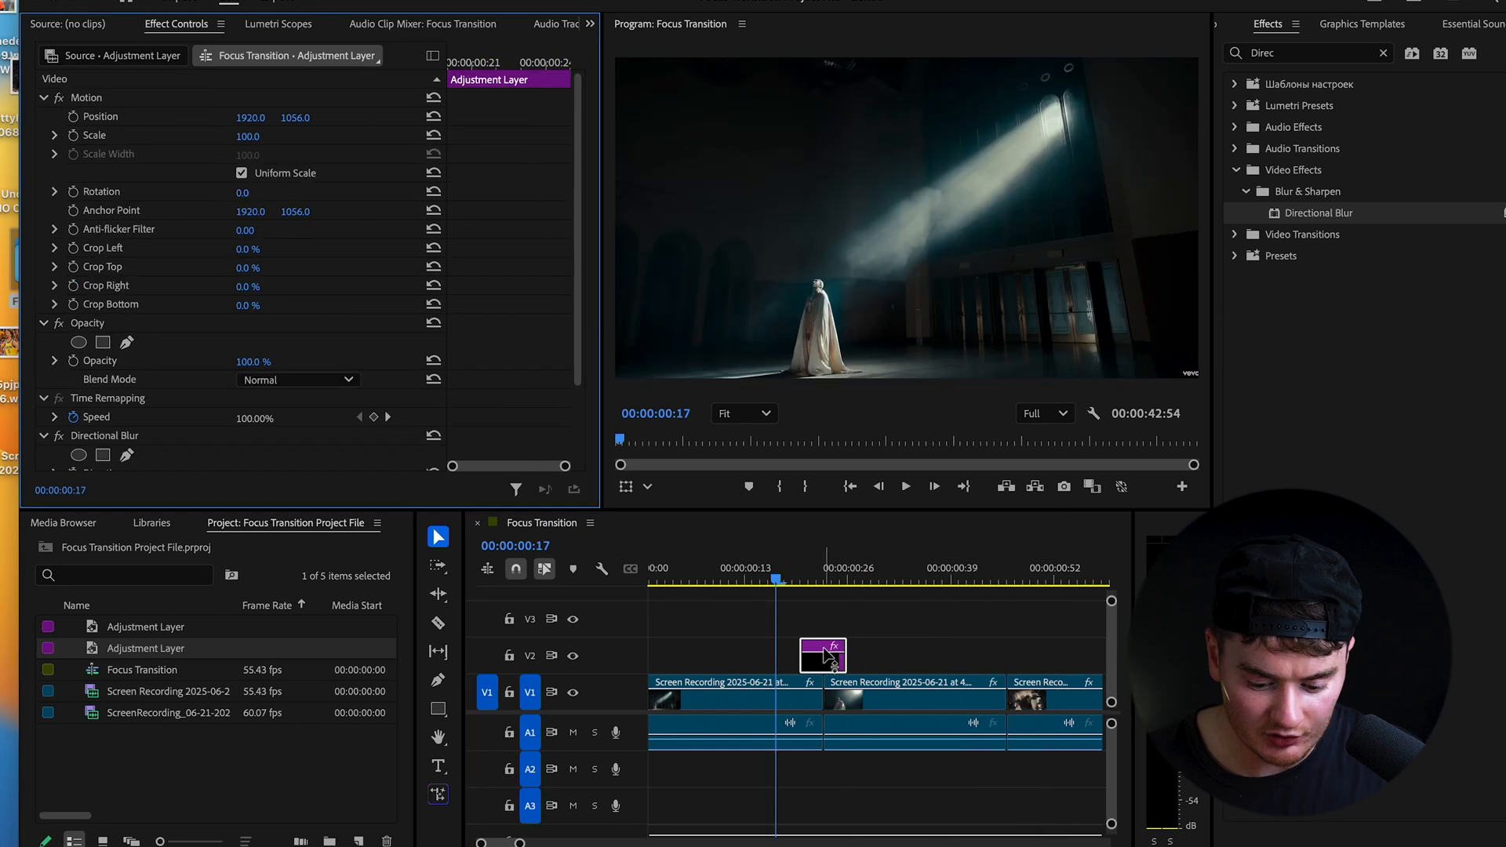
left_click_drag(821, 654, 821, 608)
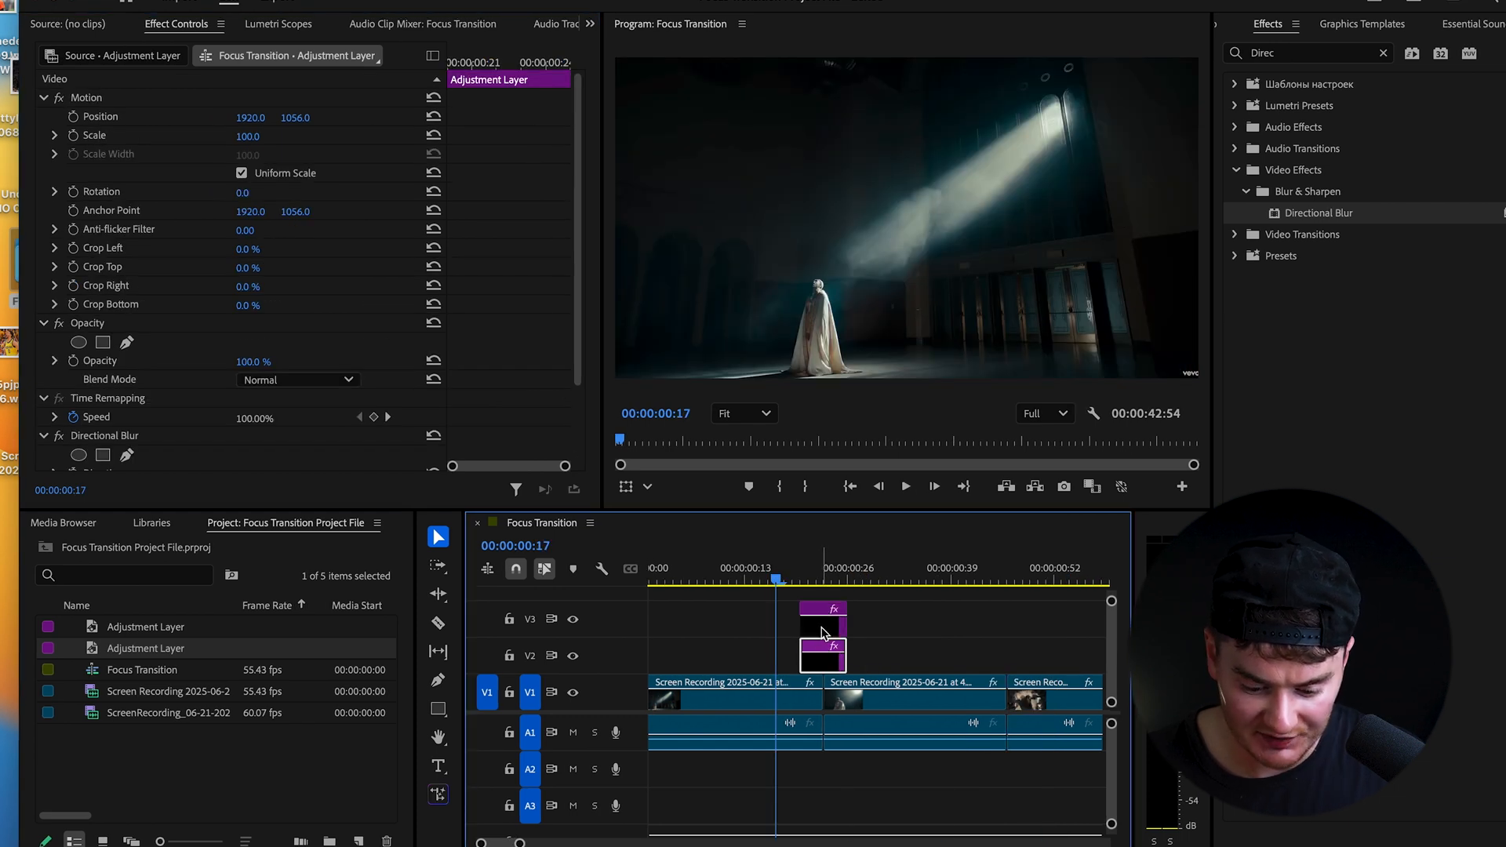